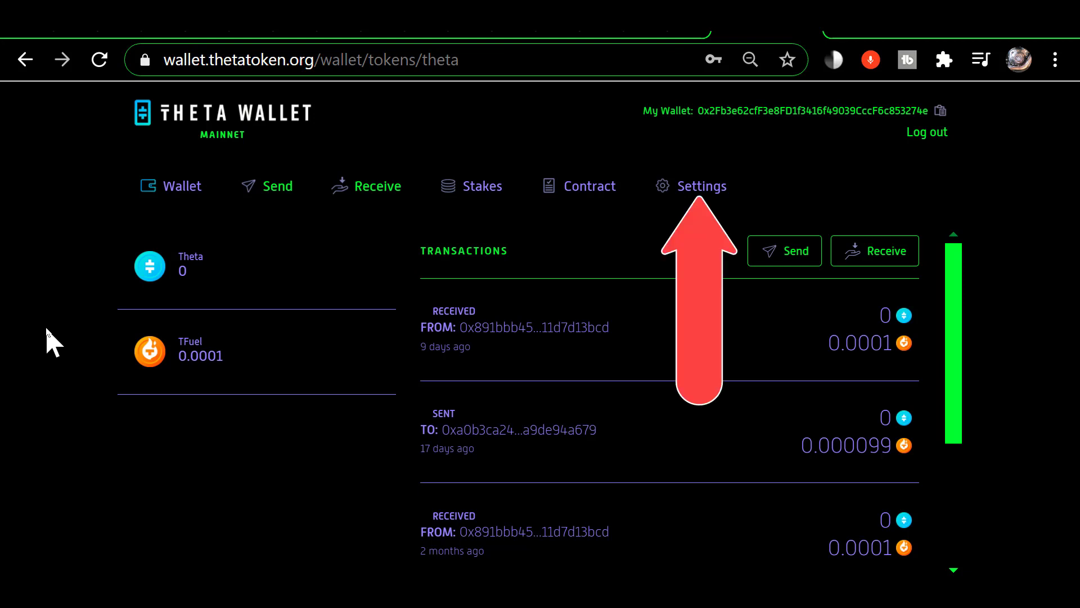
Step: Open the wallet settings to reach the Export Keystore form
click(702, 186)
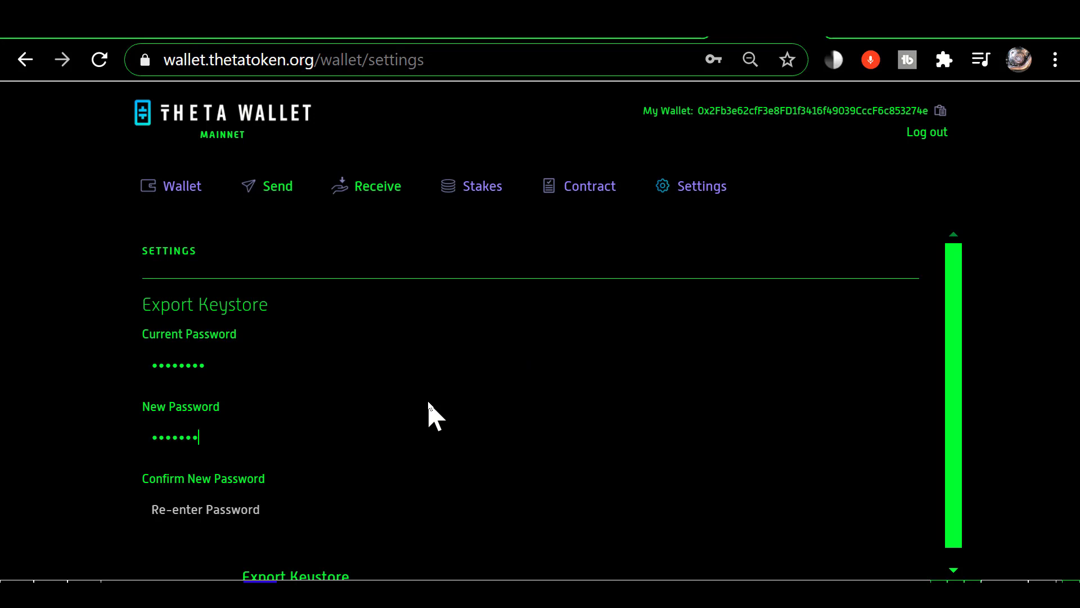
Step: Confirm the new password and export the keystore file
text(•)
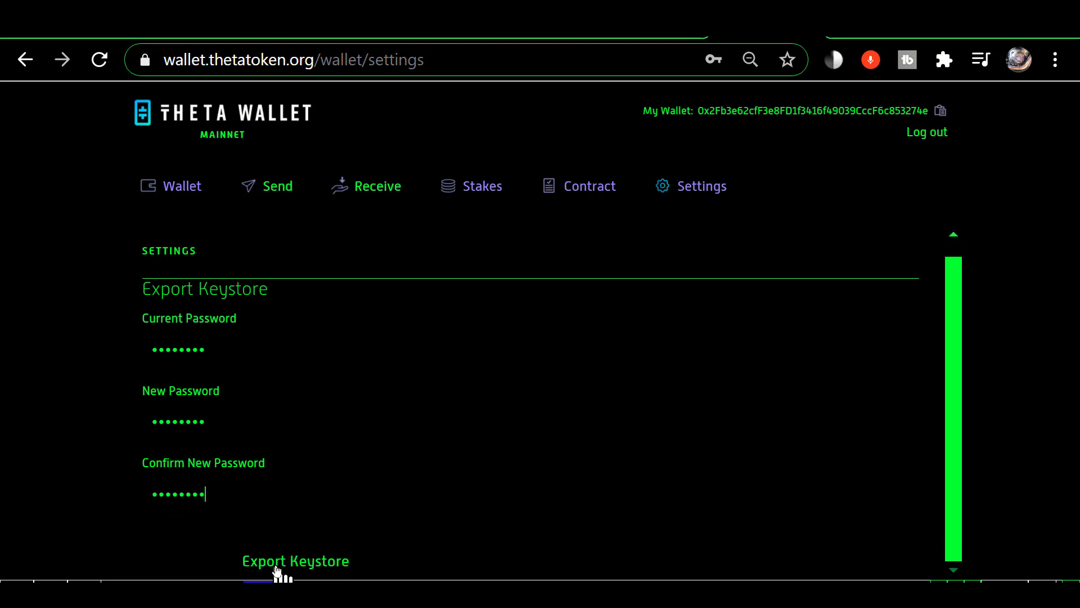
click(294, 561)
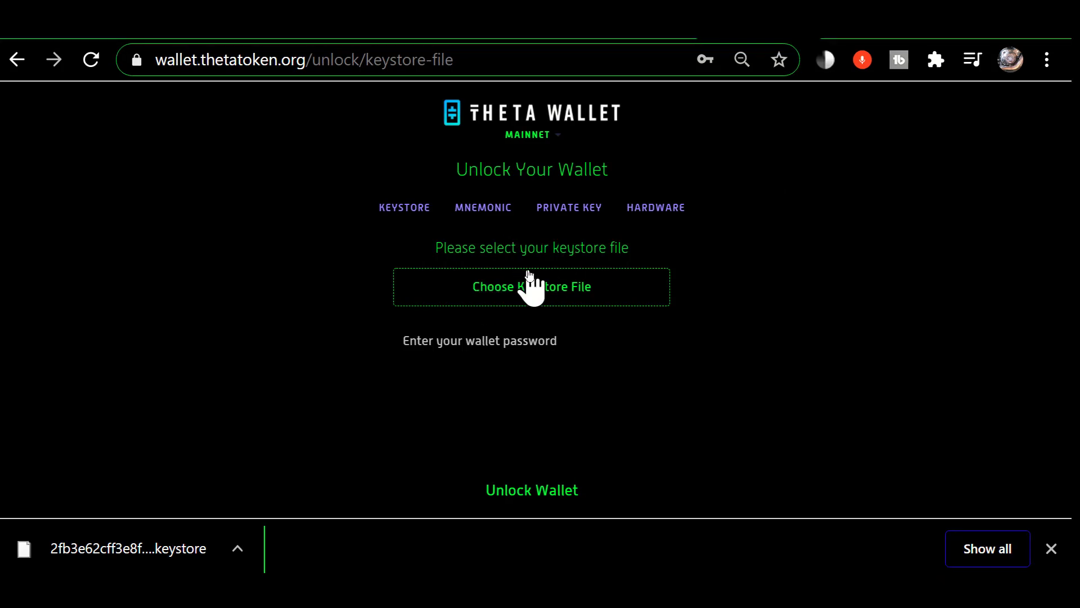
Step: Choose the downloaded keystore file and unlock the wallet with its password
click(531, 286)
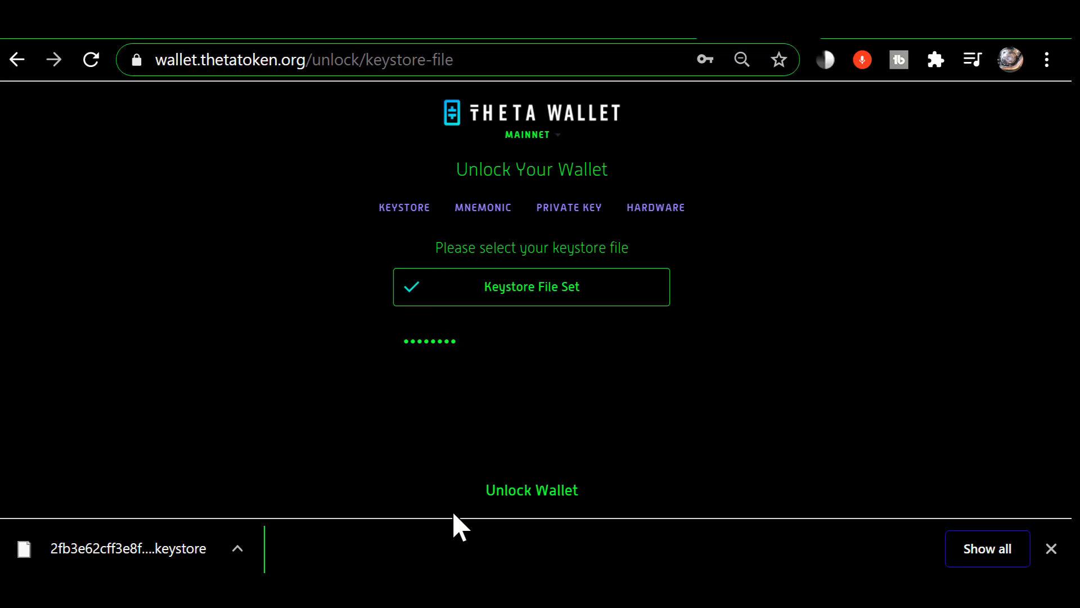
click(531, 490)
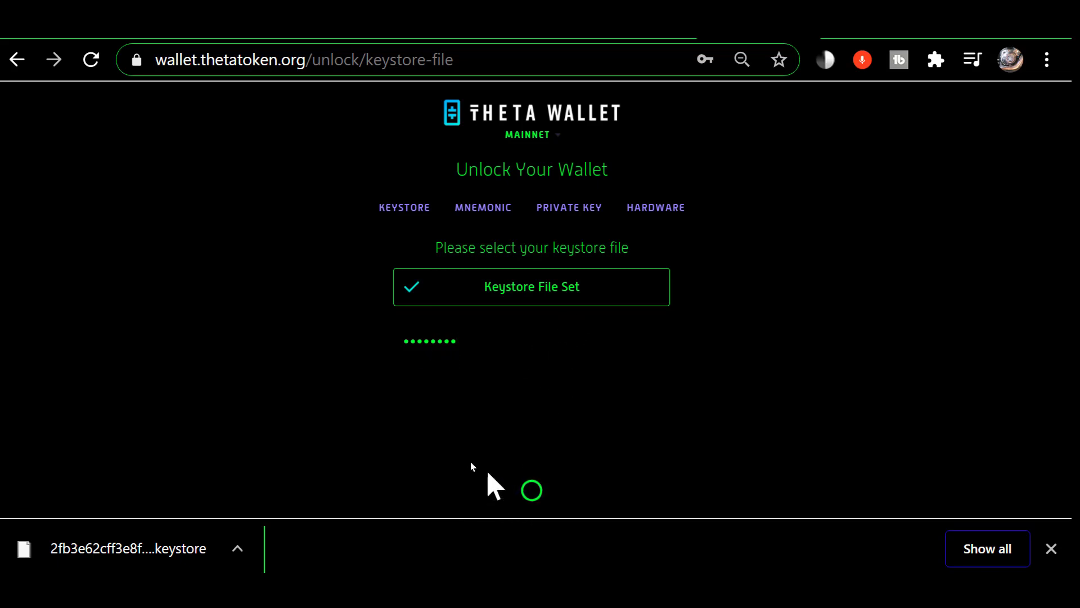